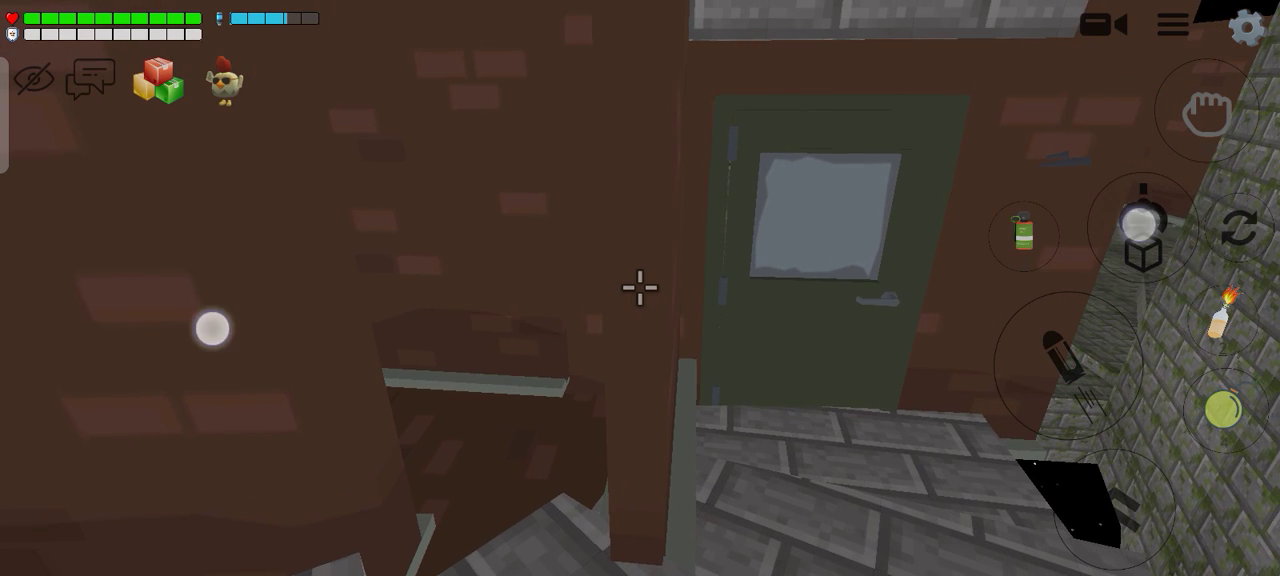
- Grab the thin dark post in front of the green door with the tool beam
left_click(1144, 236)
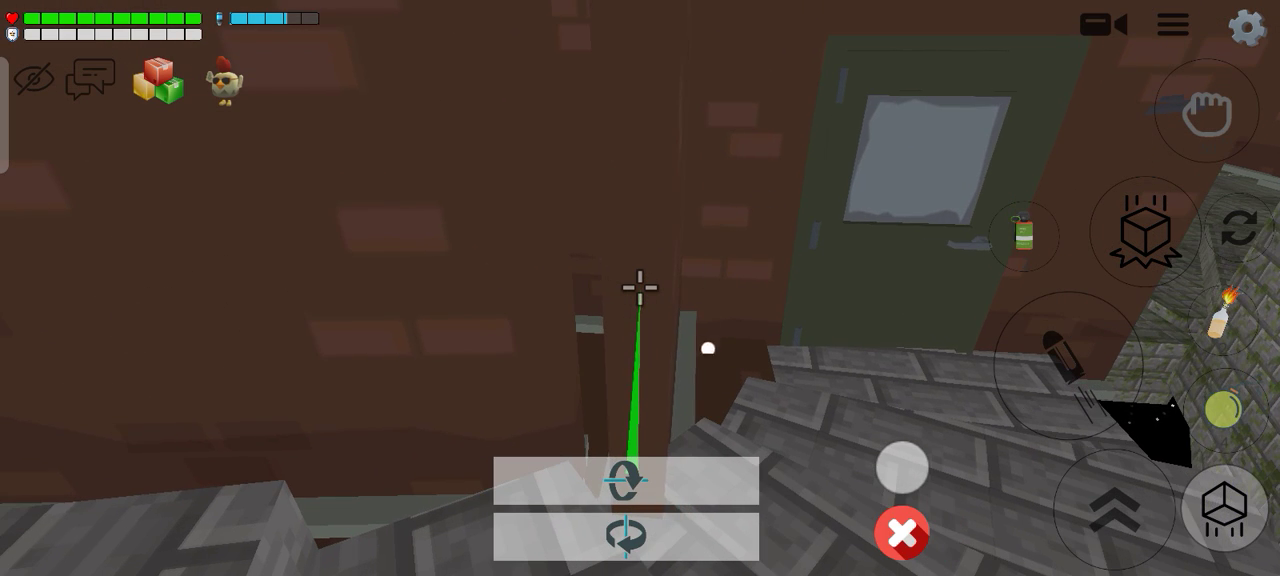